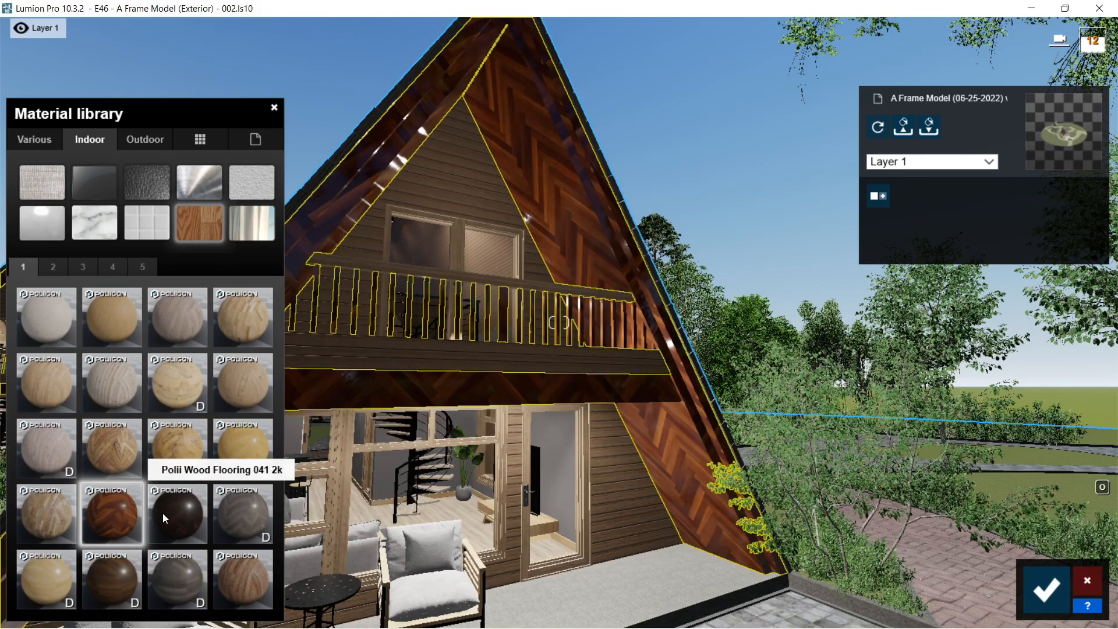
Step: Apply the Polii Wood Flooring 041 2k material to the selected roof surfaces
click(144, 139)
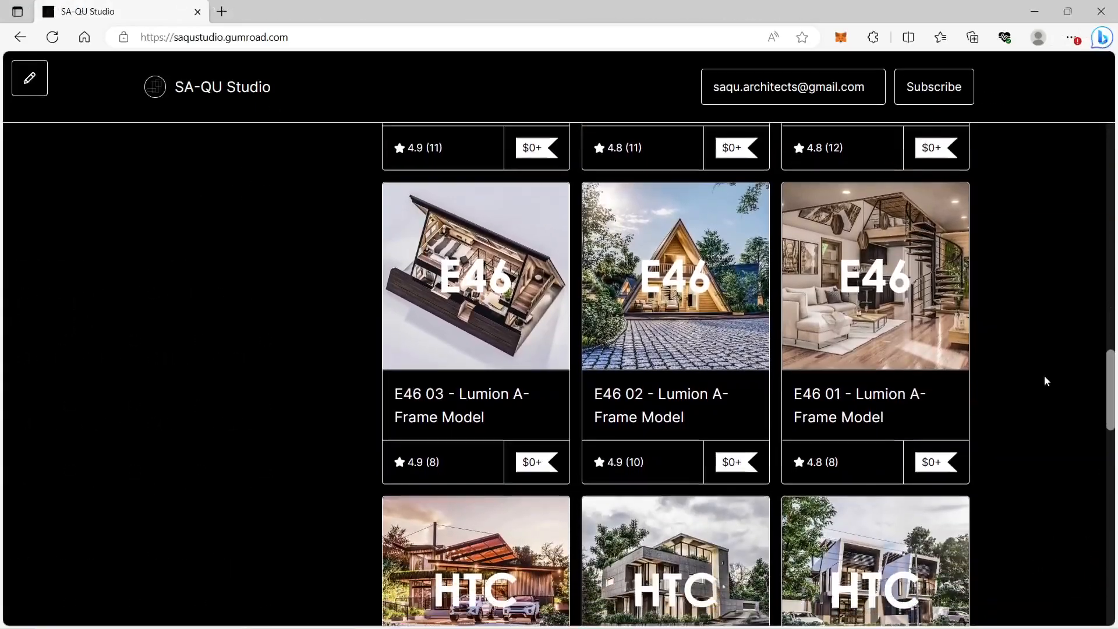
Step: Claim the E46 02 Lumion A-Frame Model on Gumroad at a price of 7
click(675, 277)
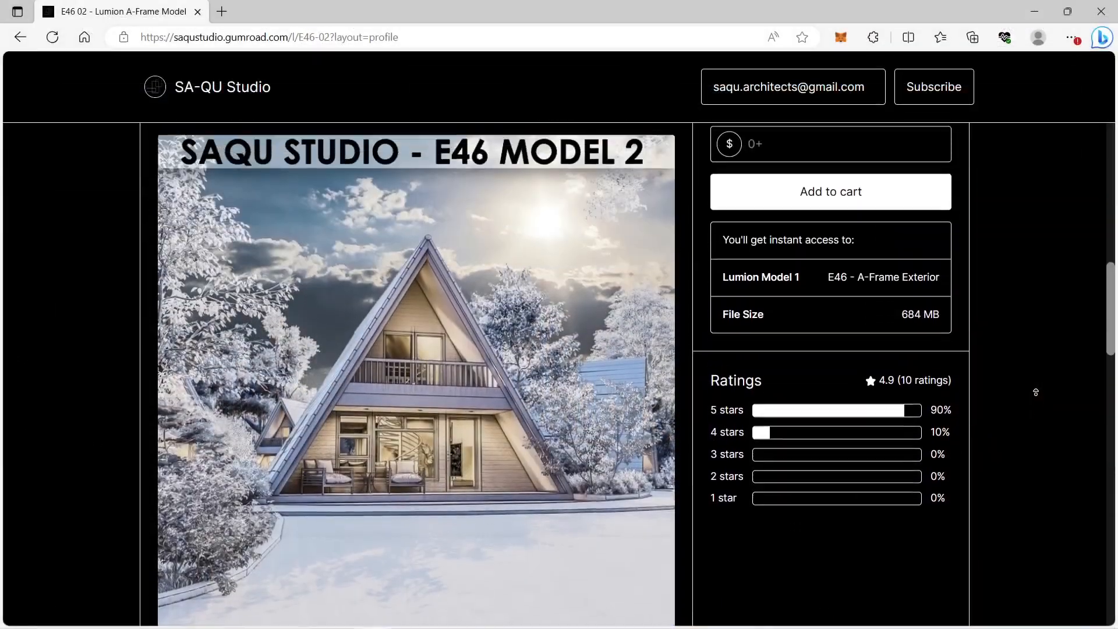
text(7)
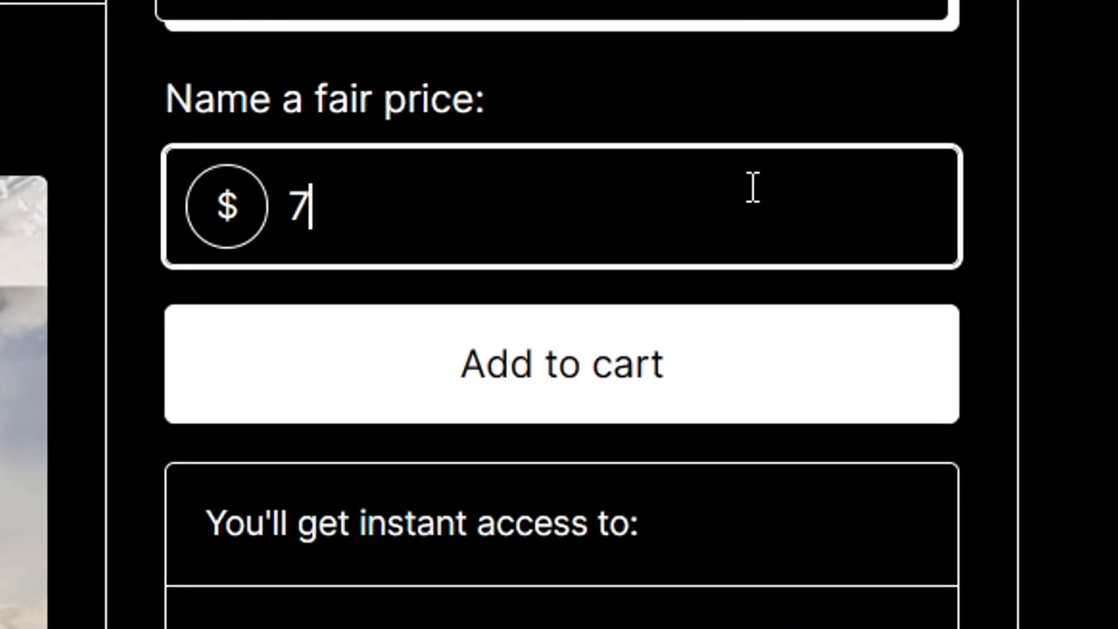
click(561, 363)
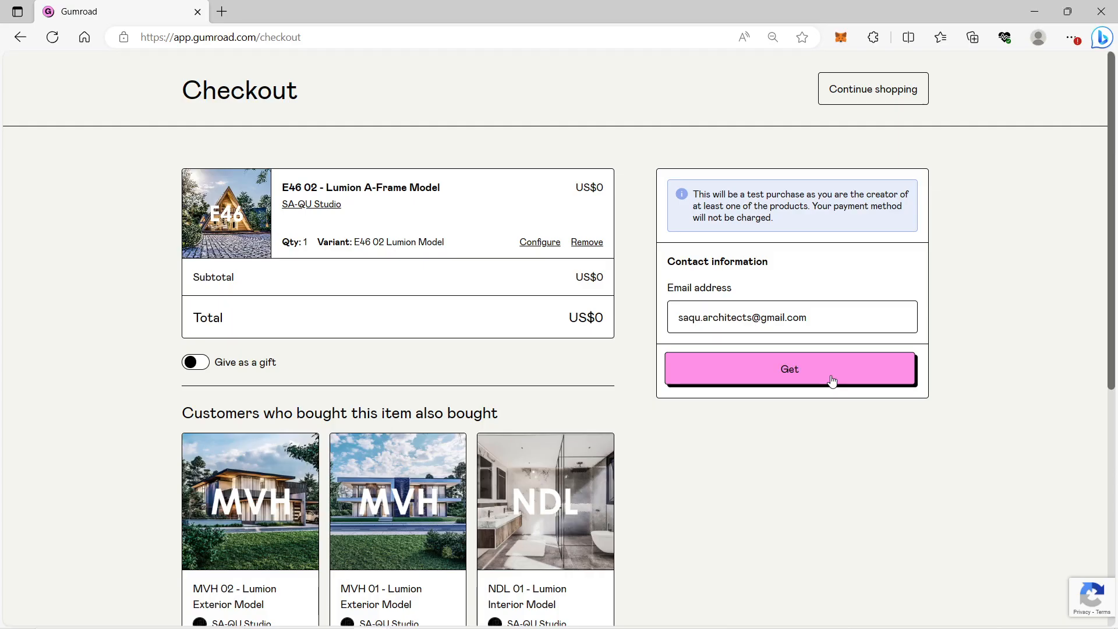
click(791, 369)
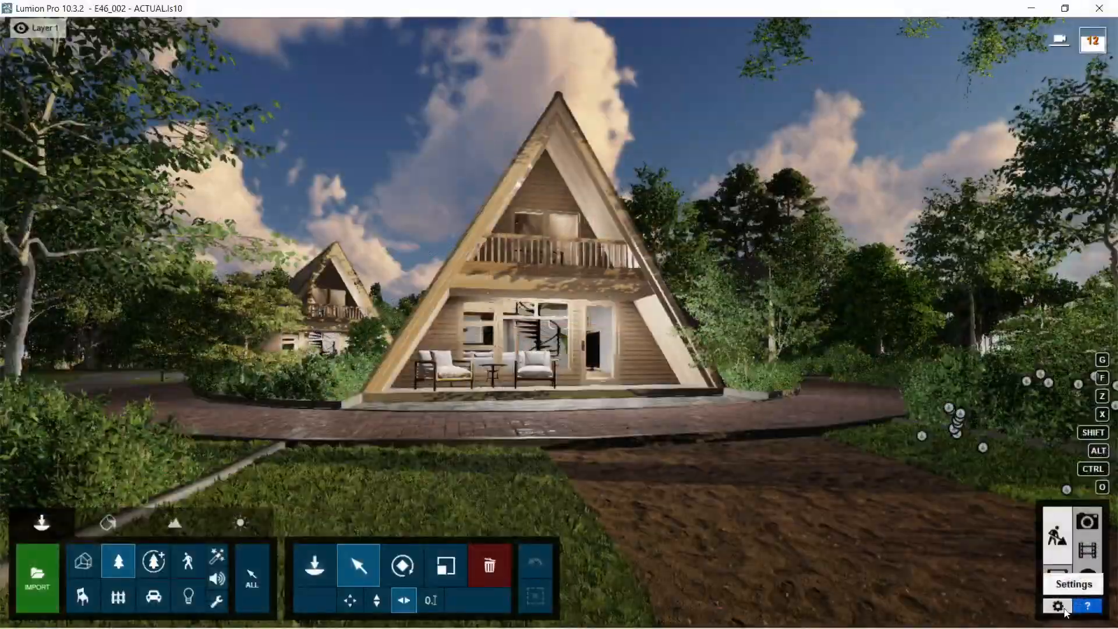
Step: Lower editor quality to one star in Settings and return to the scene editor
click(1058, 606)
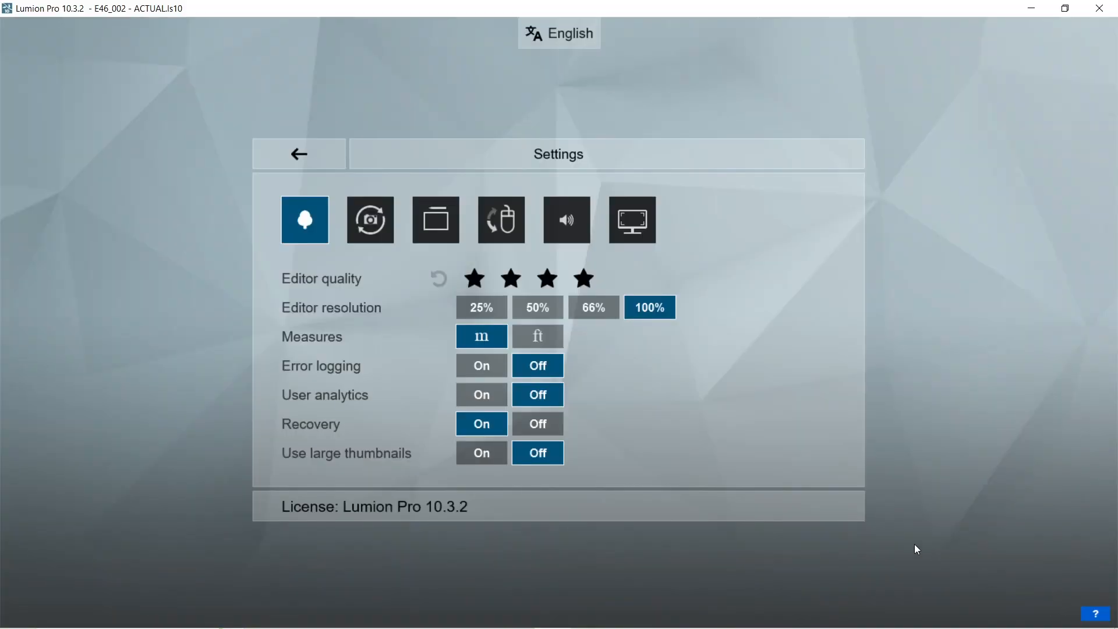
click(474, 279)
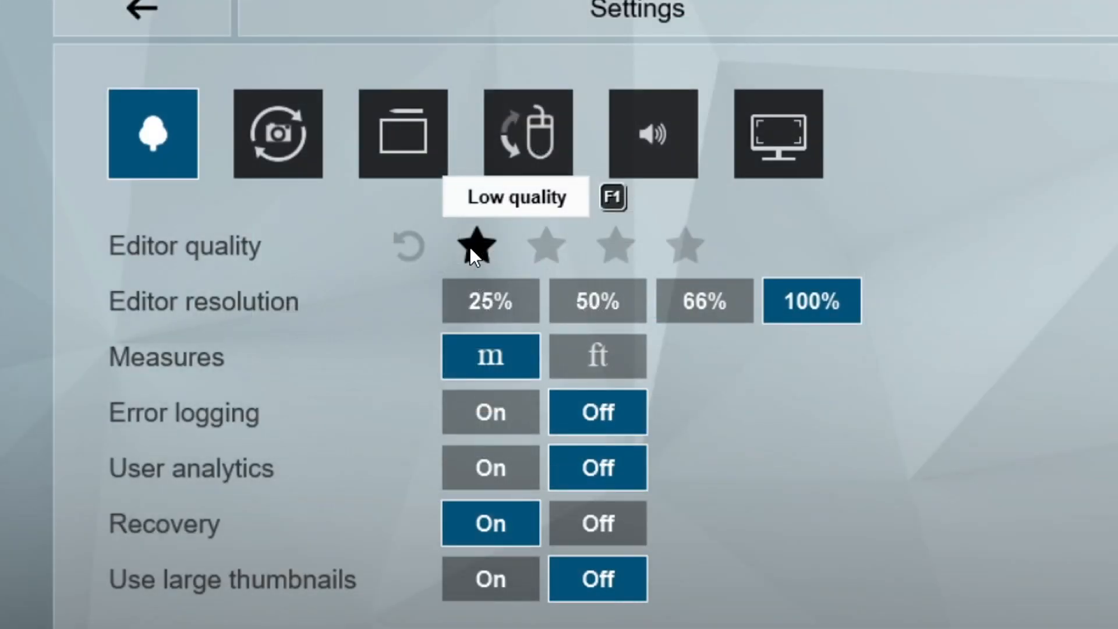
click(141, 11)
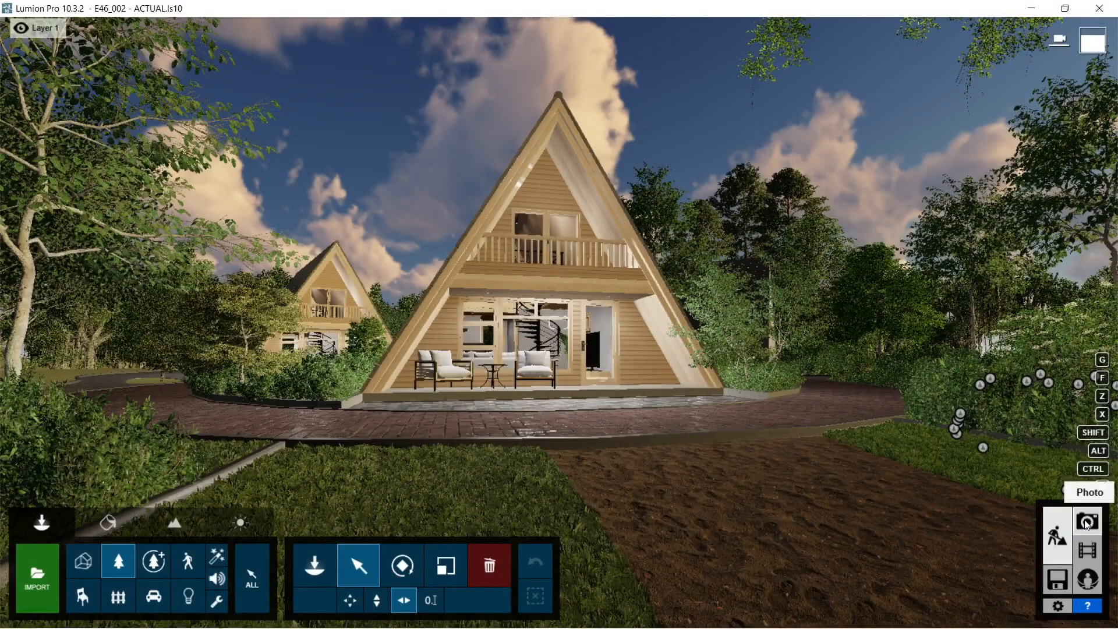
Step: Enter Photo mode and enable soft and fine detail shadows on the Shadow effect
click(1086, 522)
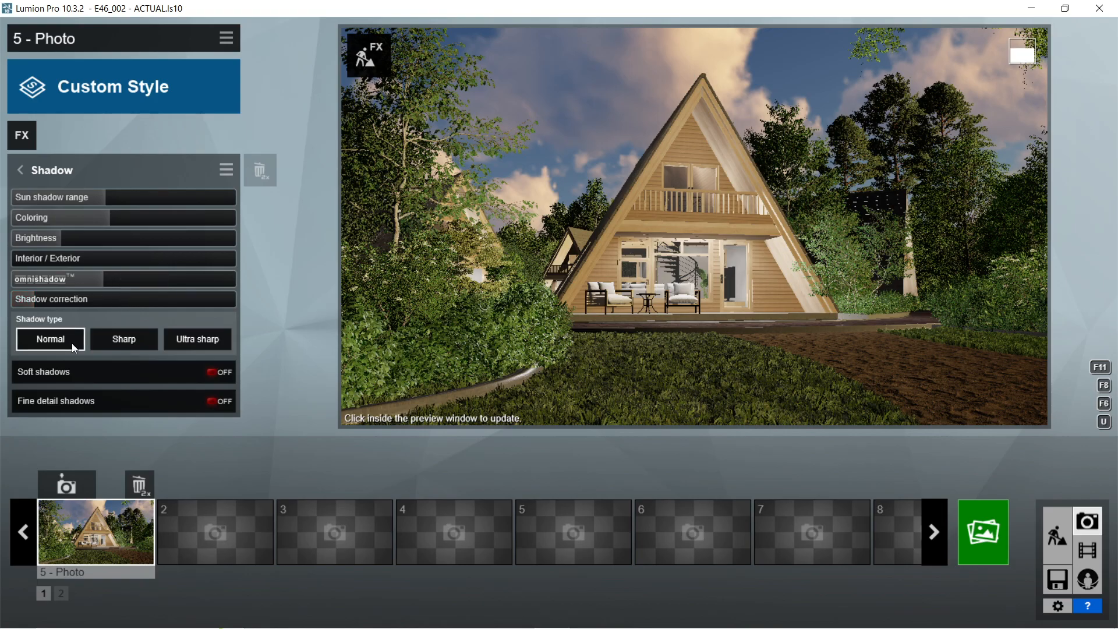
click(218, 372)
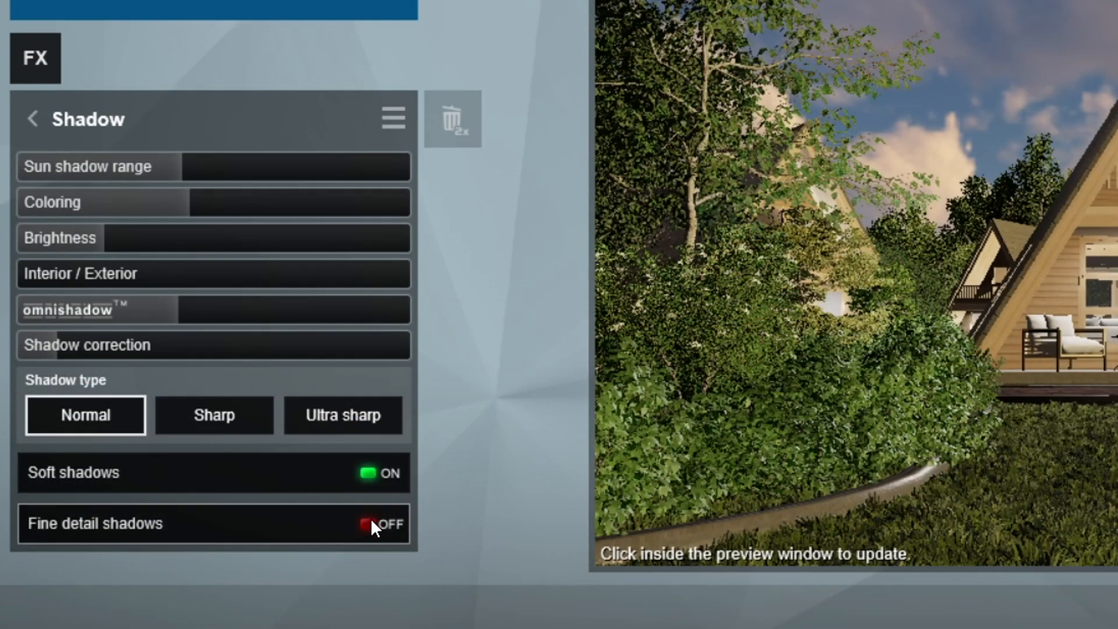
click(32, 118)
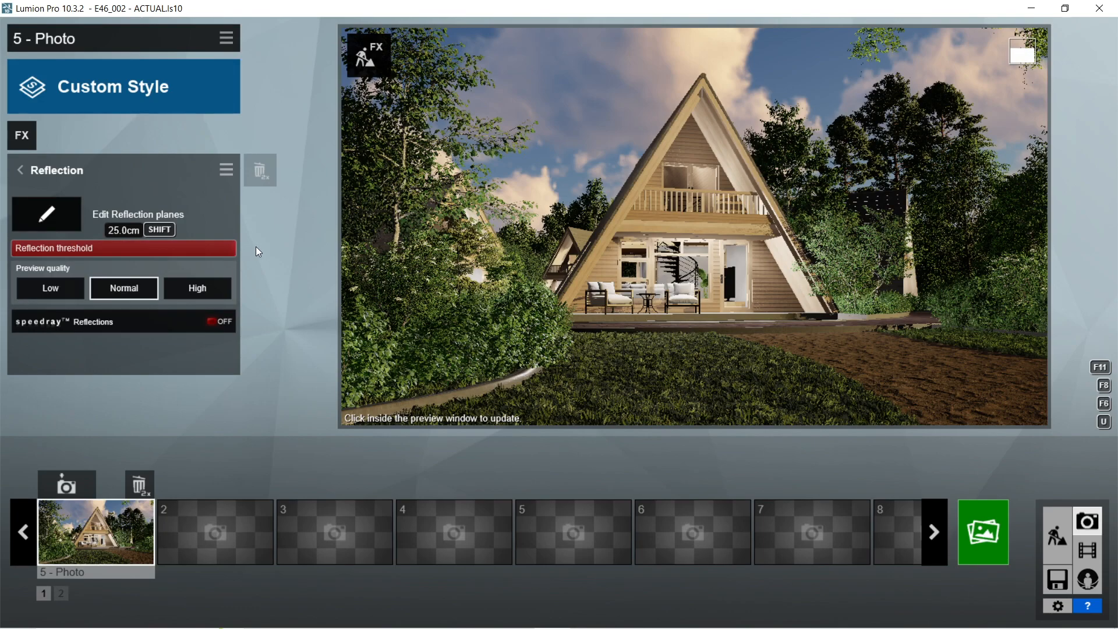
Step: Enable speedray reflections and add one reflection plane on the house front
click(217, 321)
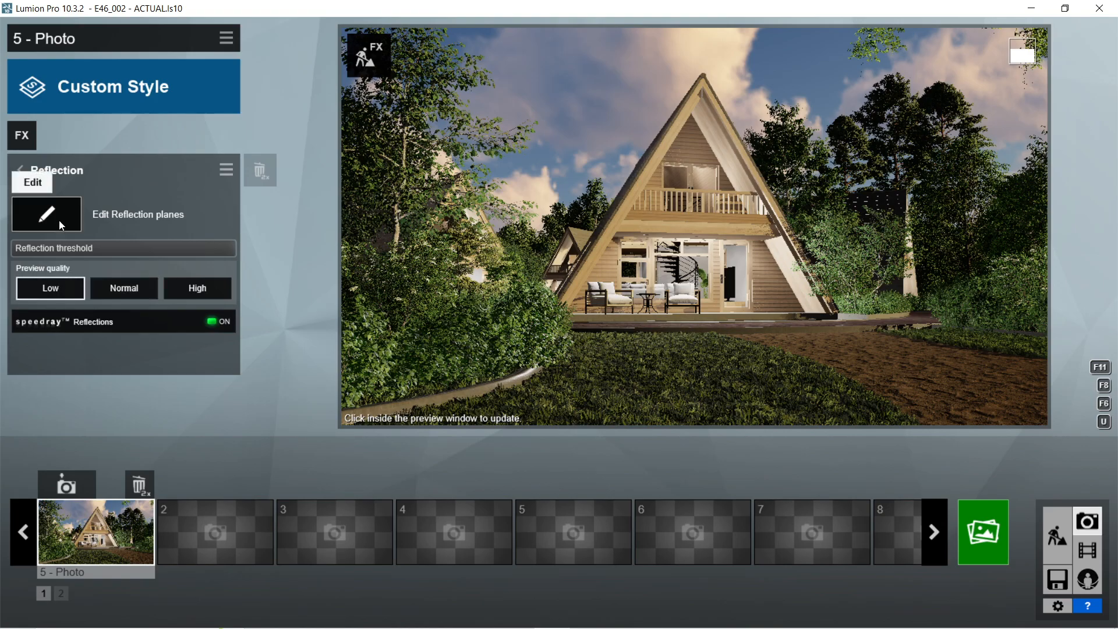
click(47, 214)
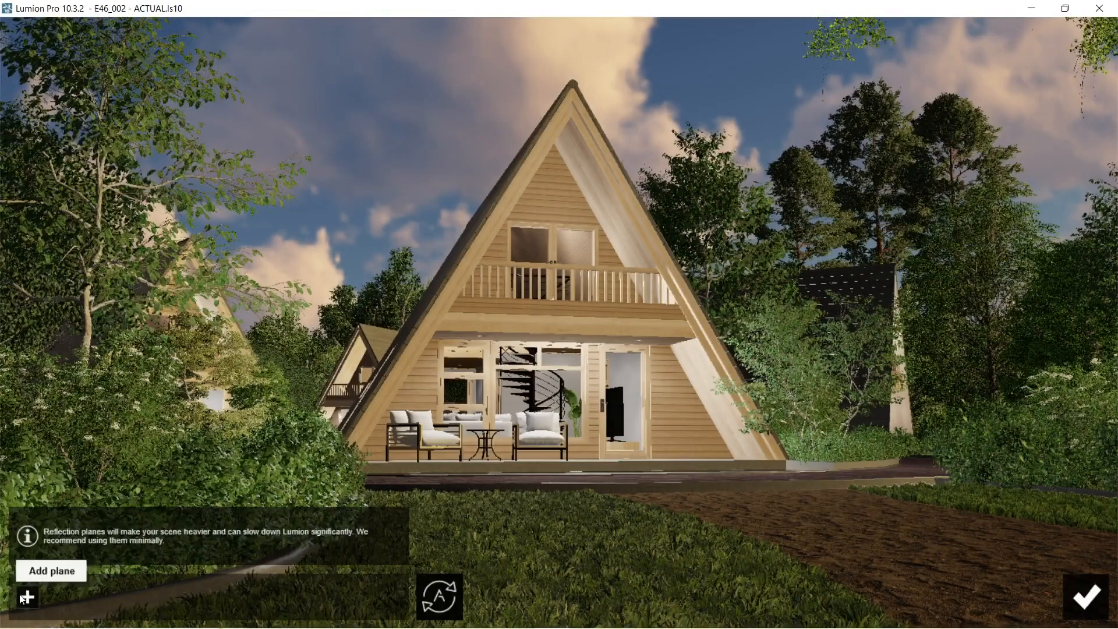
click(50, 571)
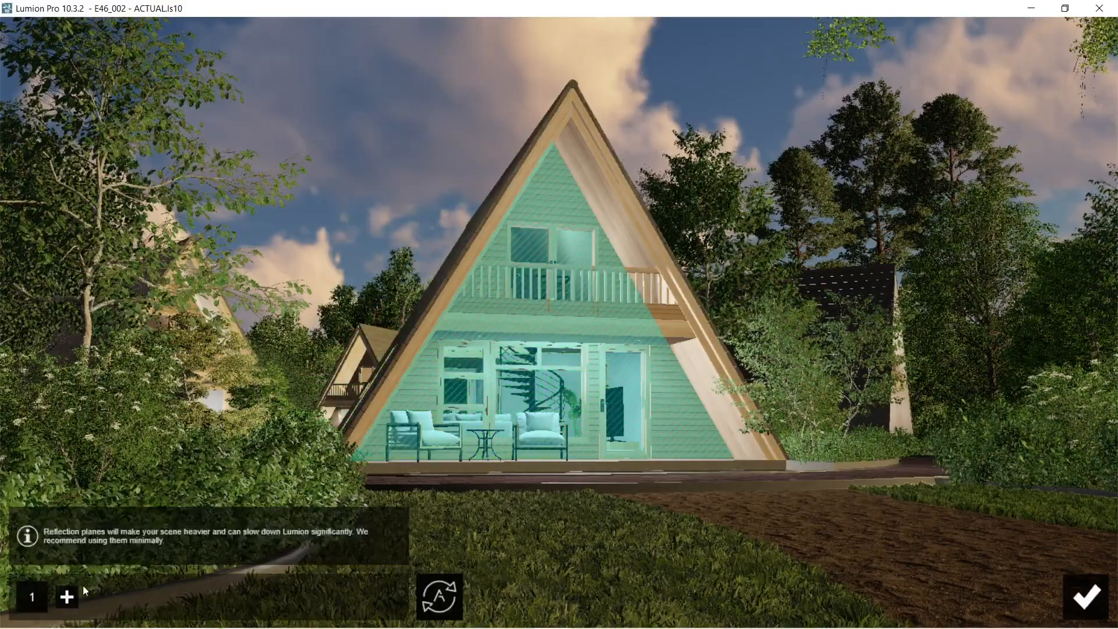
click(65, 596)
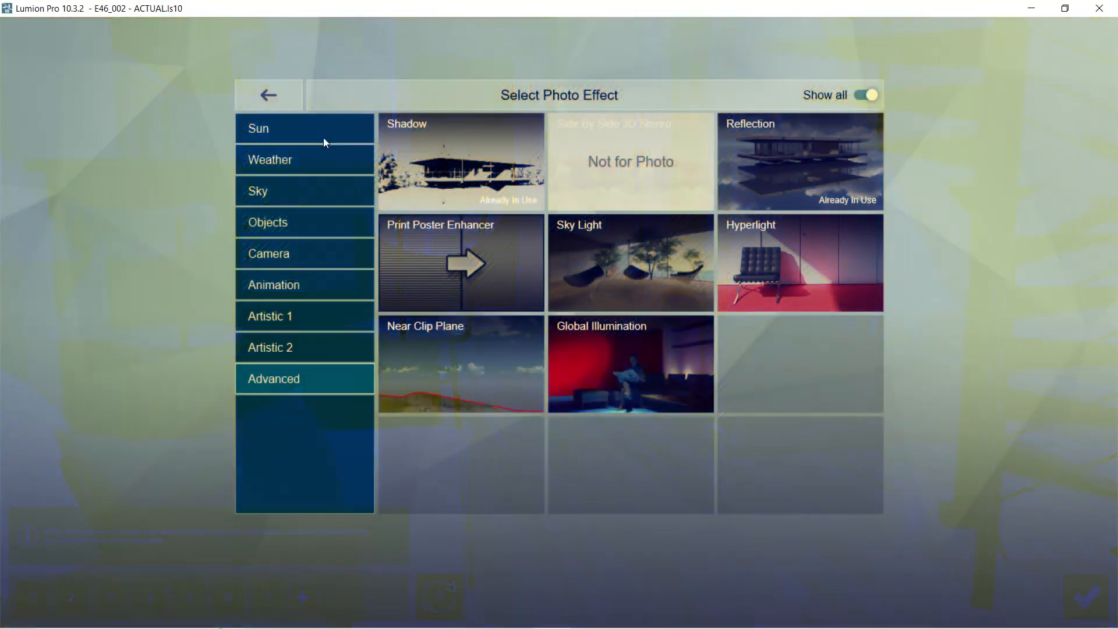
Step: Add Print Poster Enhancer and Sky Light with slightly raised saturation
click(461, 262)
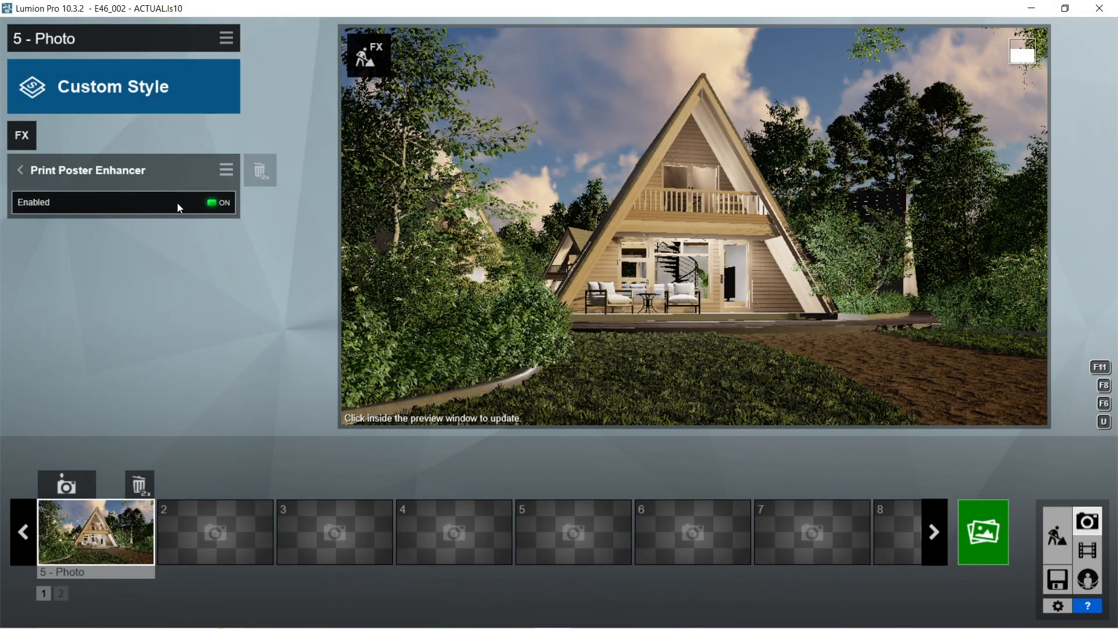
click(21, 135)
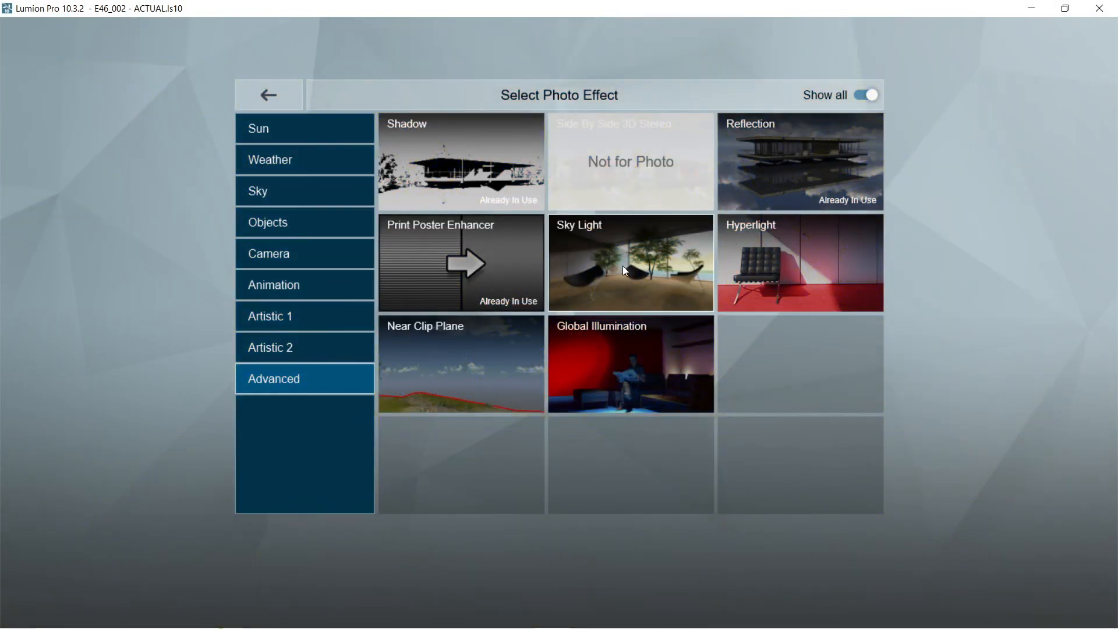
click(630, 262)
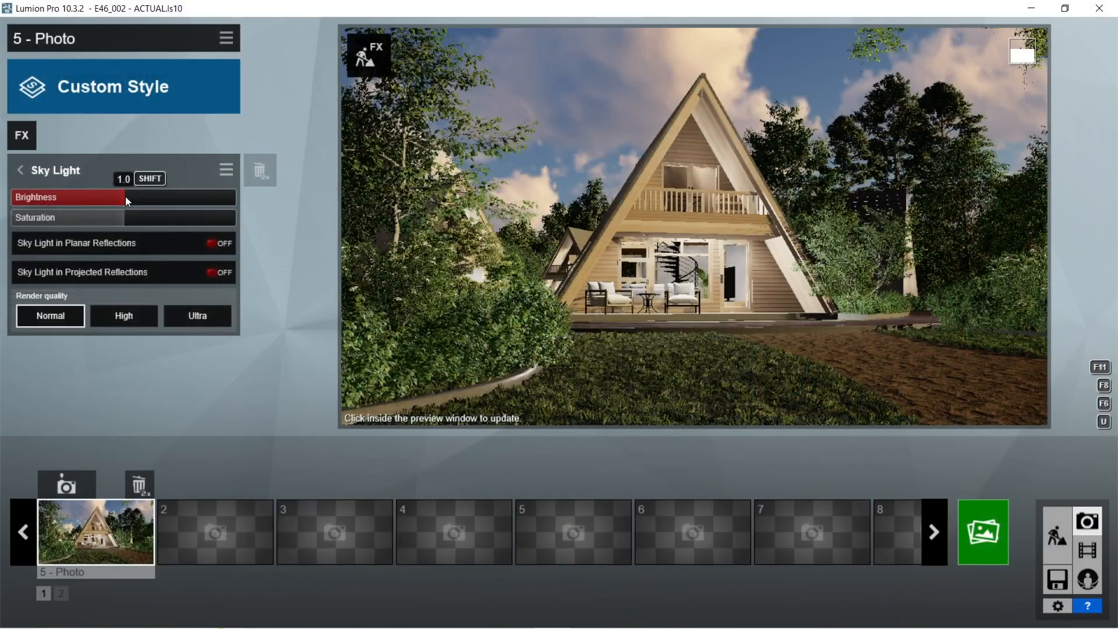
drag(128, 198, 235, 198)
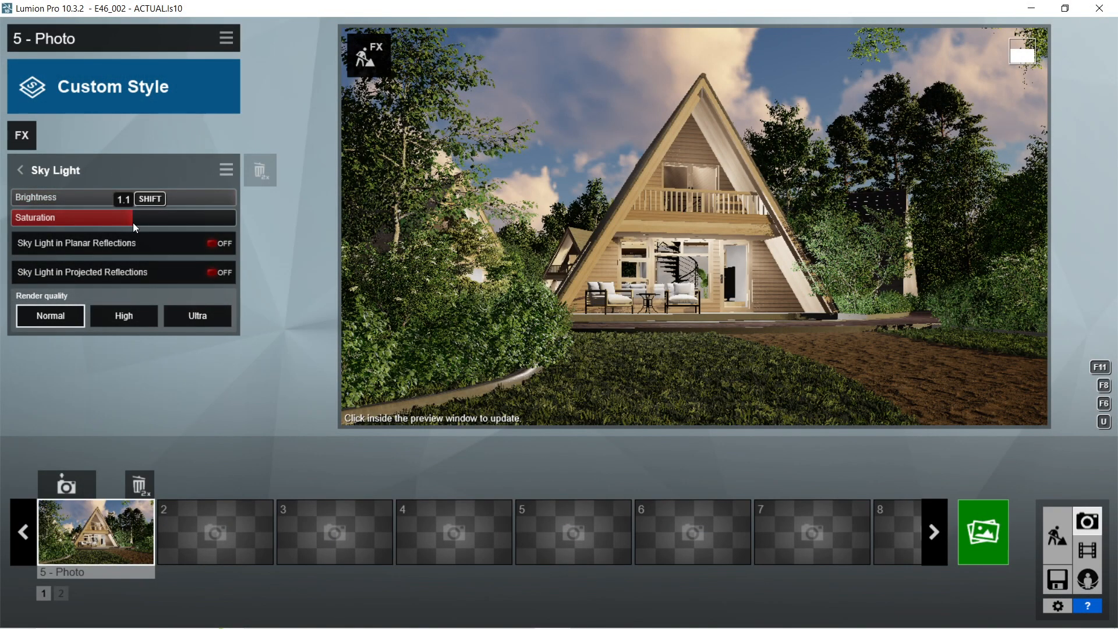
click(219, 244)
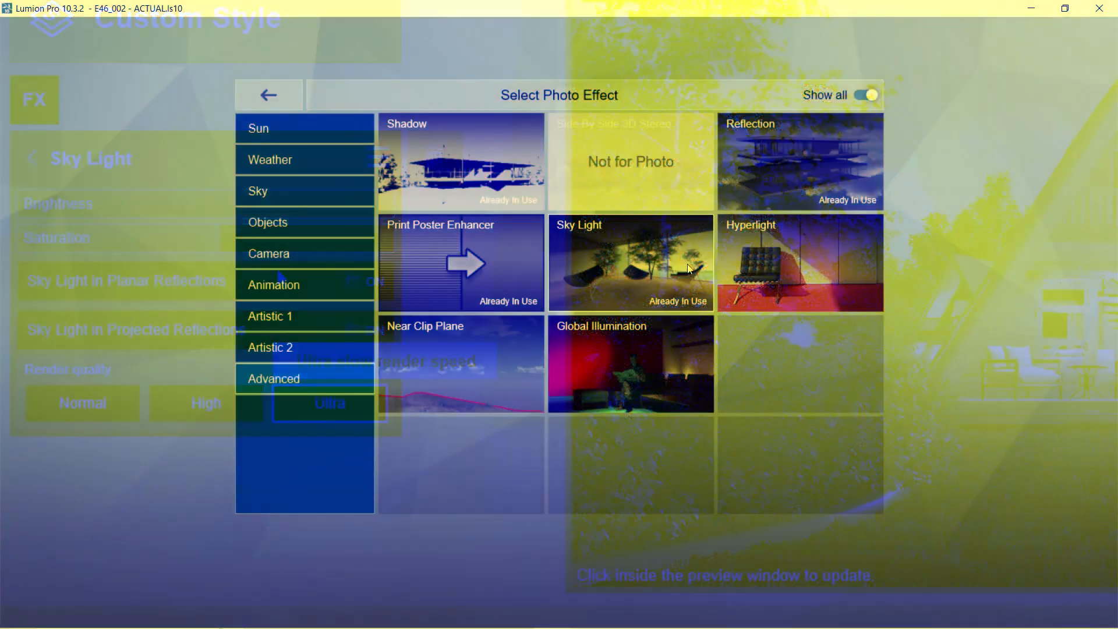
Step: Add Hyperlight at about 30% and a Bloom effect
click(800, 262)
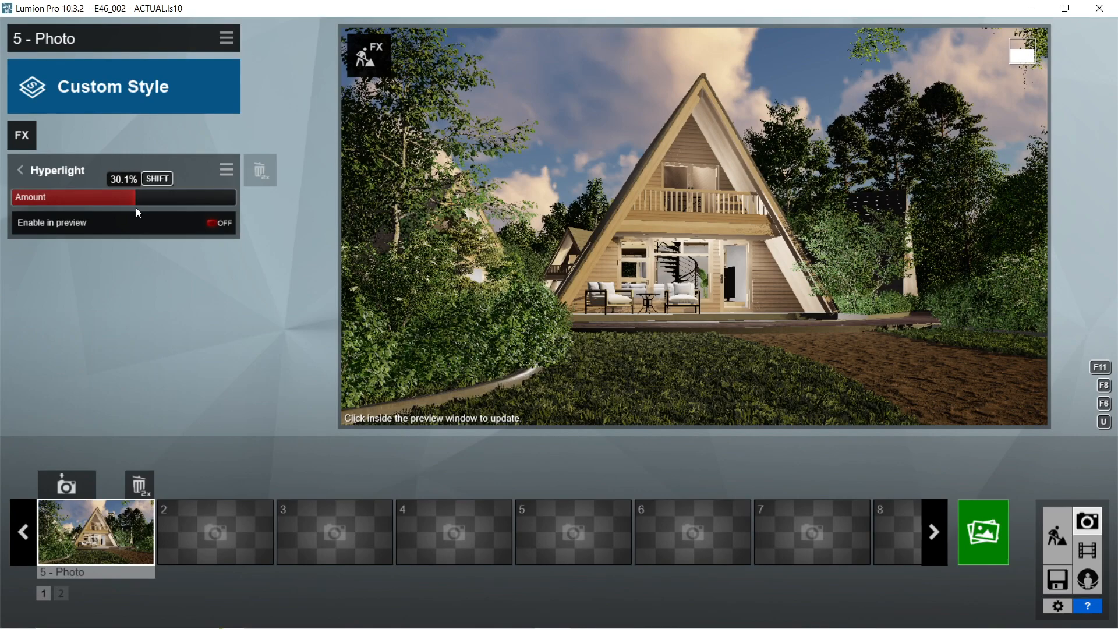
click(217, 222)
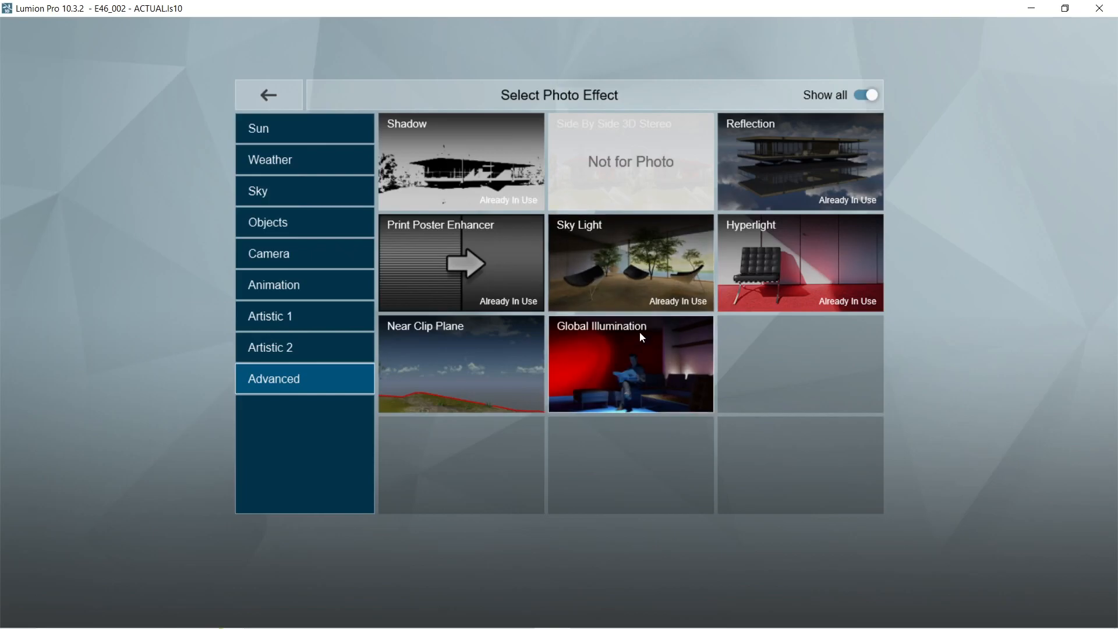
click(630, 363)
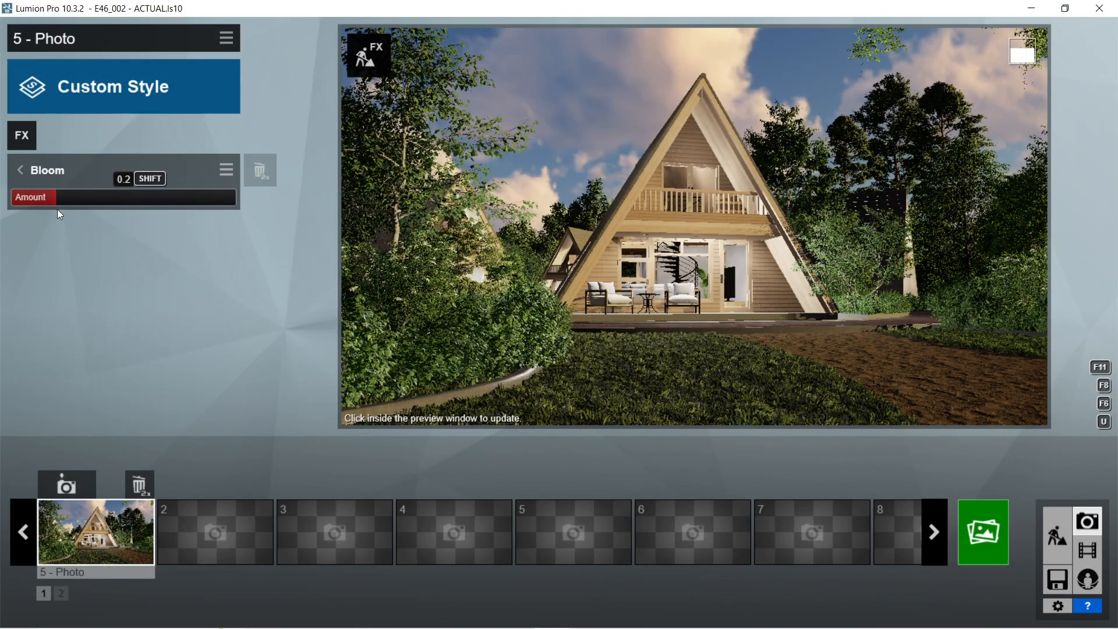
Step: Set Bloom amount to 0.2 and add a Color Correction effect from Artistic 1
click(20, 170)
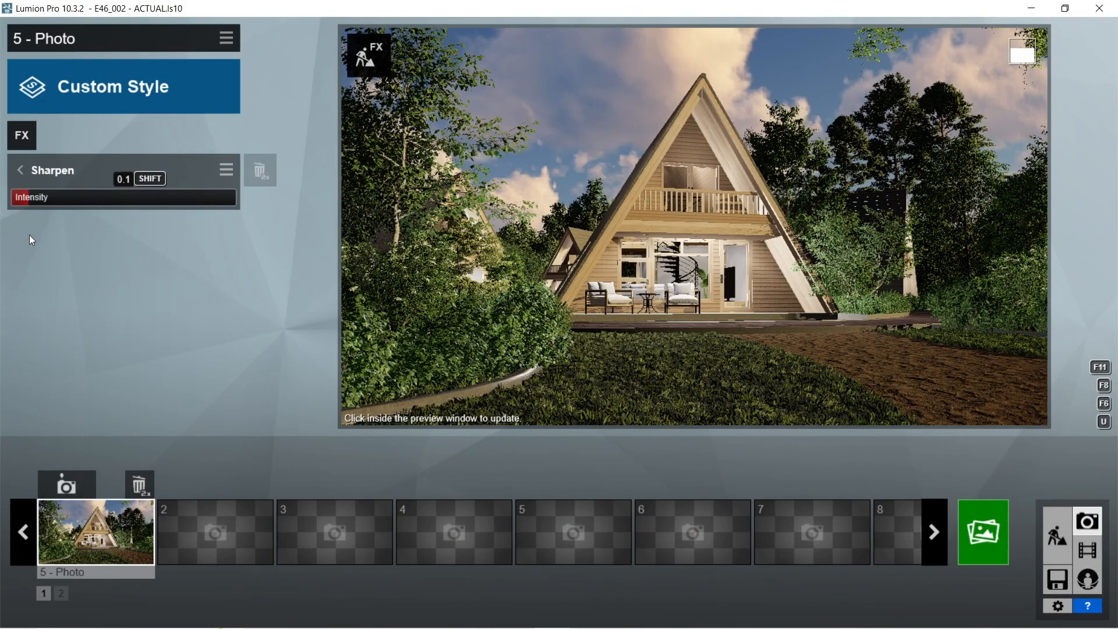
click(21, 135)
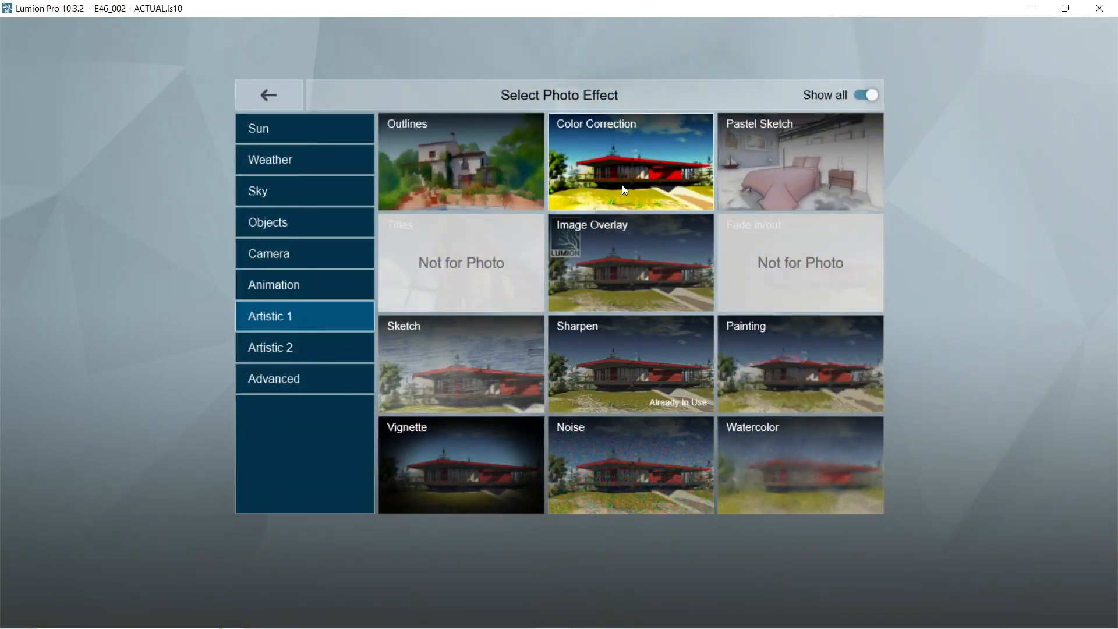
click(629, 161)
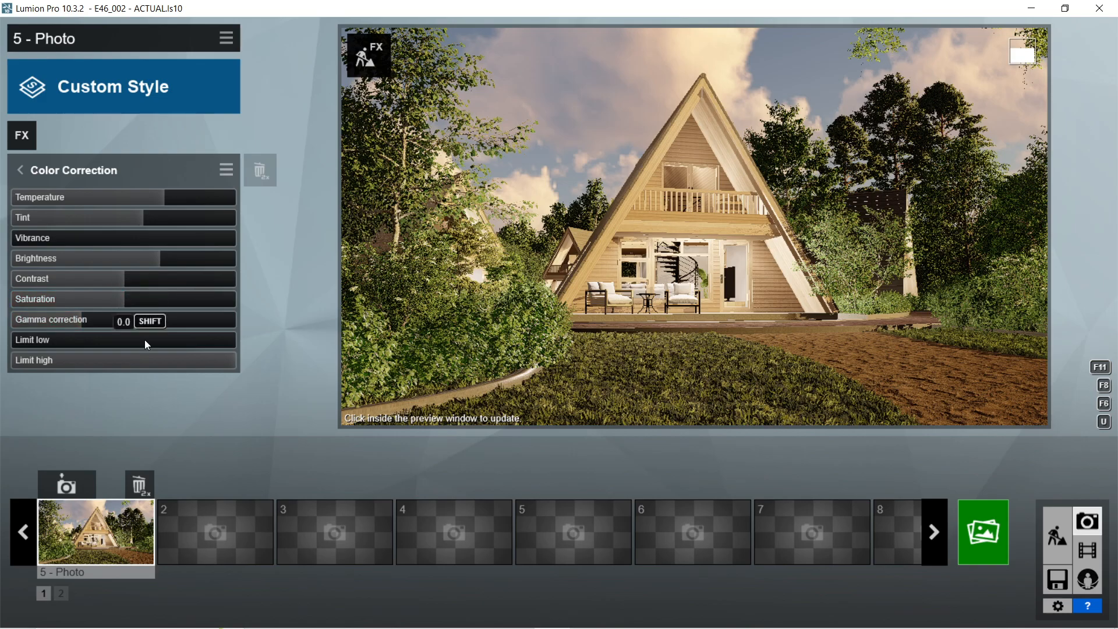
click(21, 135)
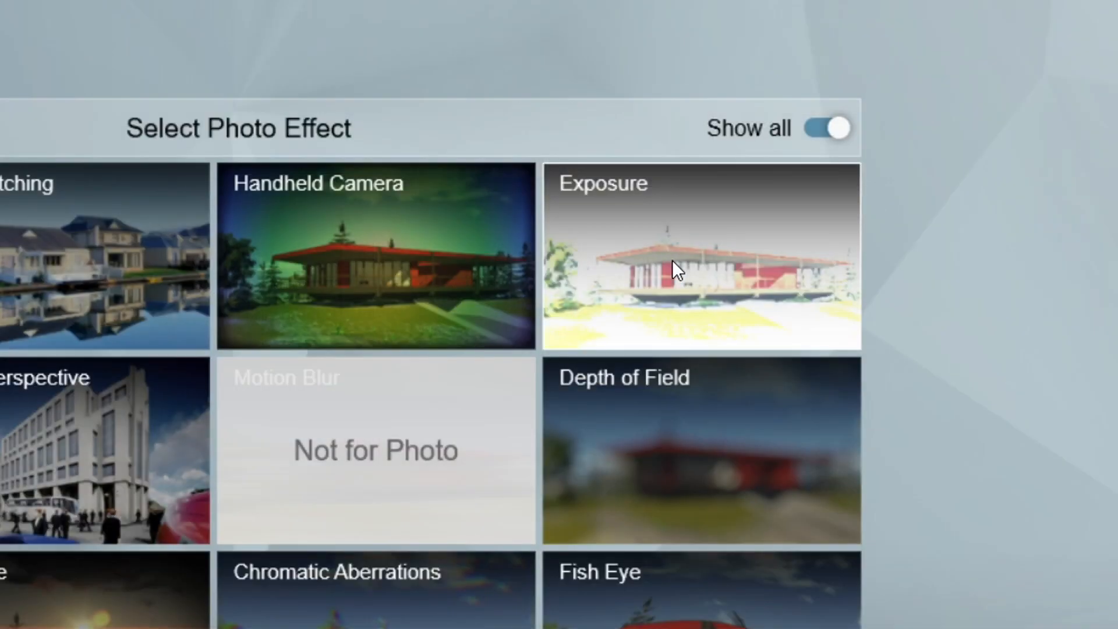
Step: Add Exposure and Lens Flare effects and adjust the lens flare ghosting amount
click(700, 255)
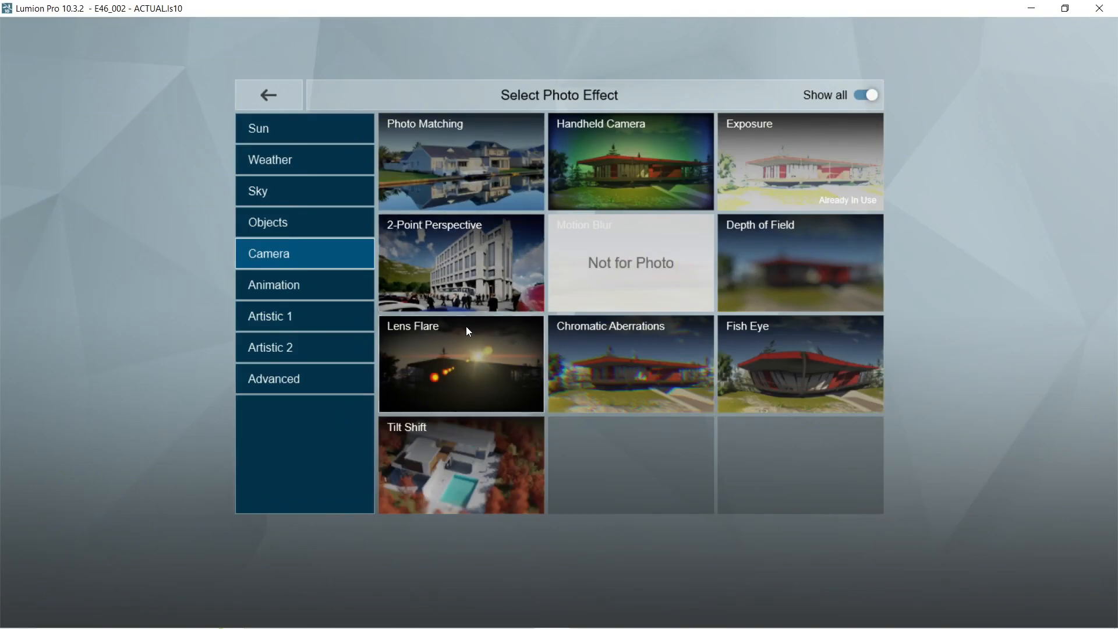
click(461, 363)
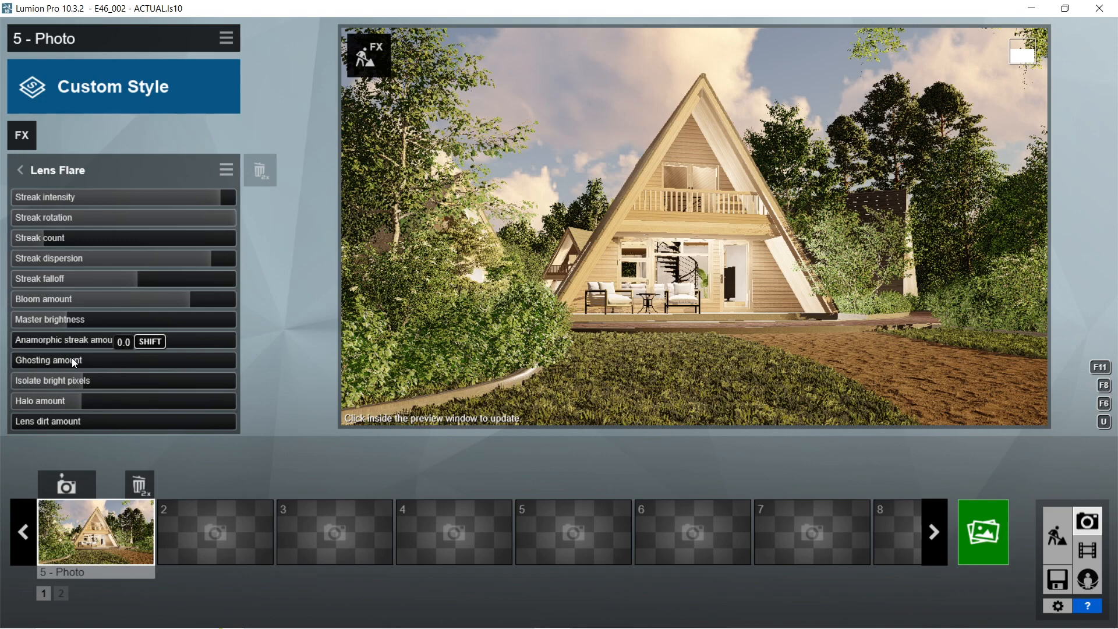
click(51, 380)
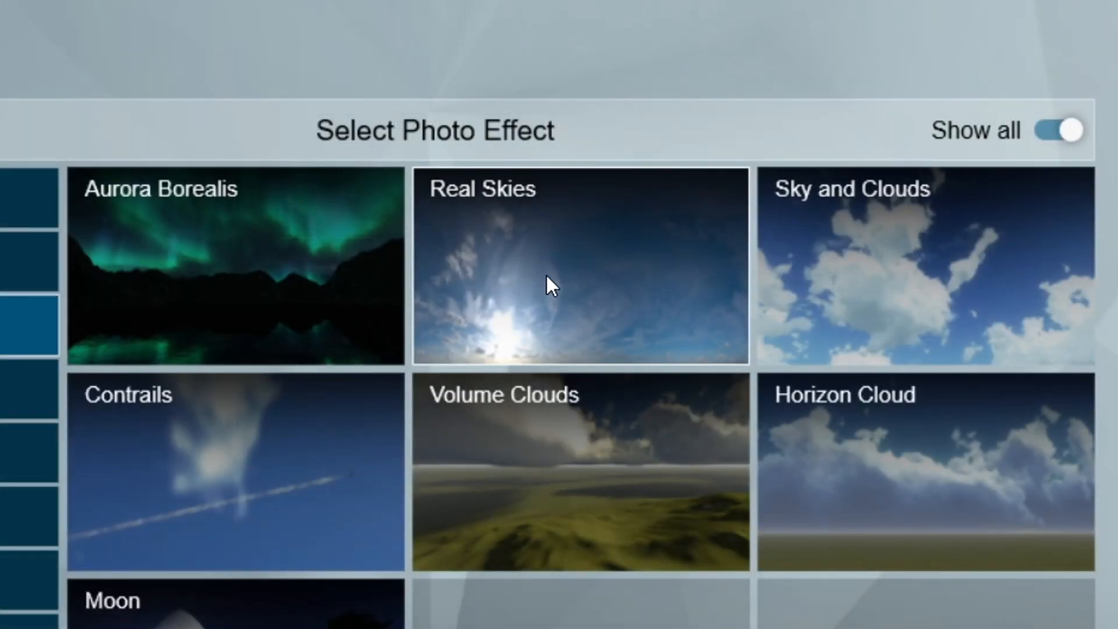
Step: Add Real Skies with brightness 1.6, then a Precipitation weather effect
click(581, 266)
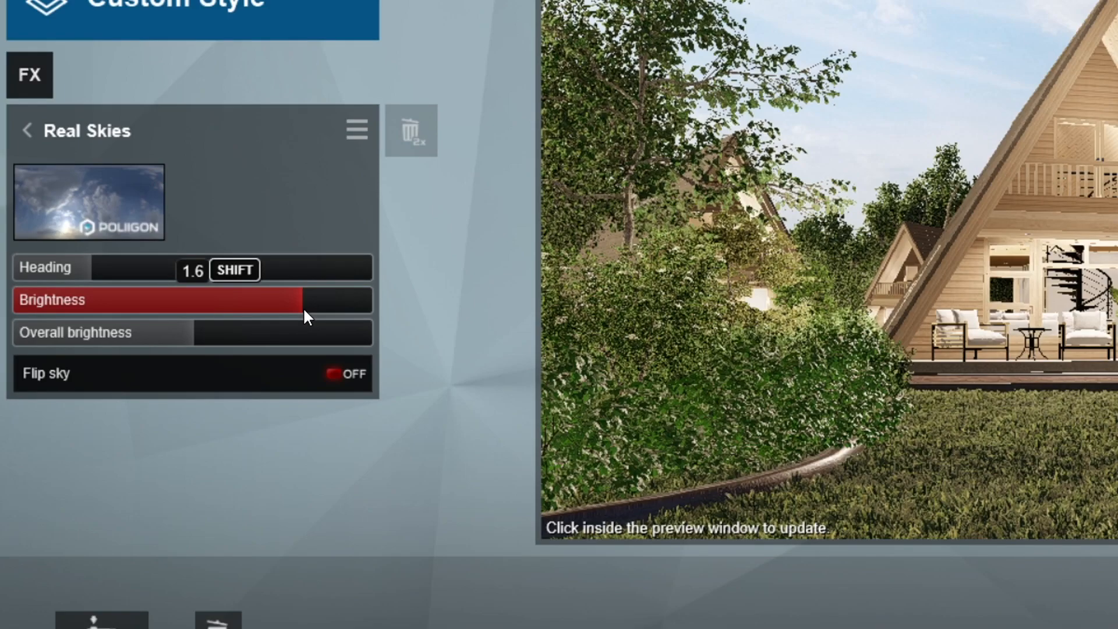
click(356, 130)
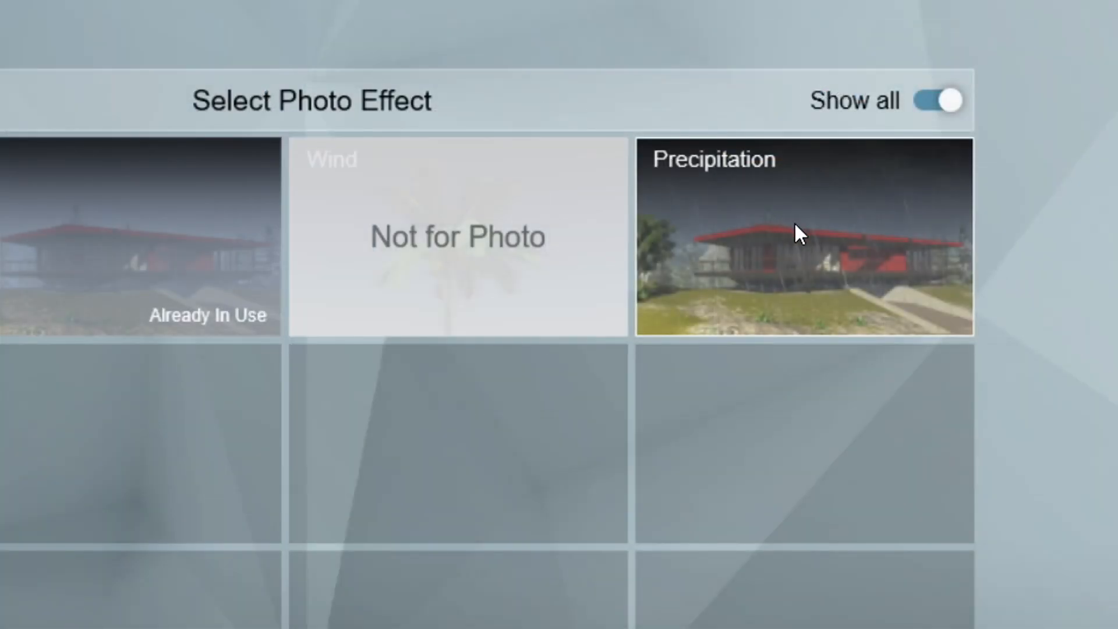
click(804, 235)
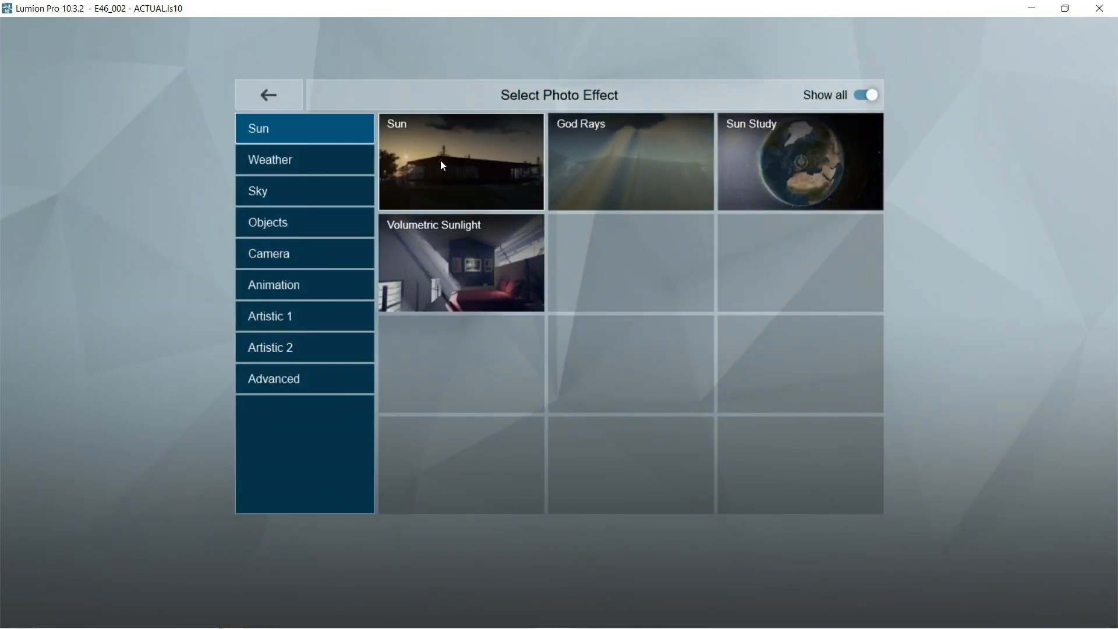
Step: Add God Rays with short length and intensity 9.5, returning to the effect list
click(461, 161)
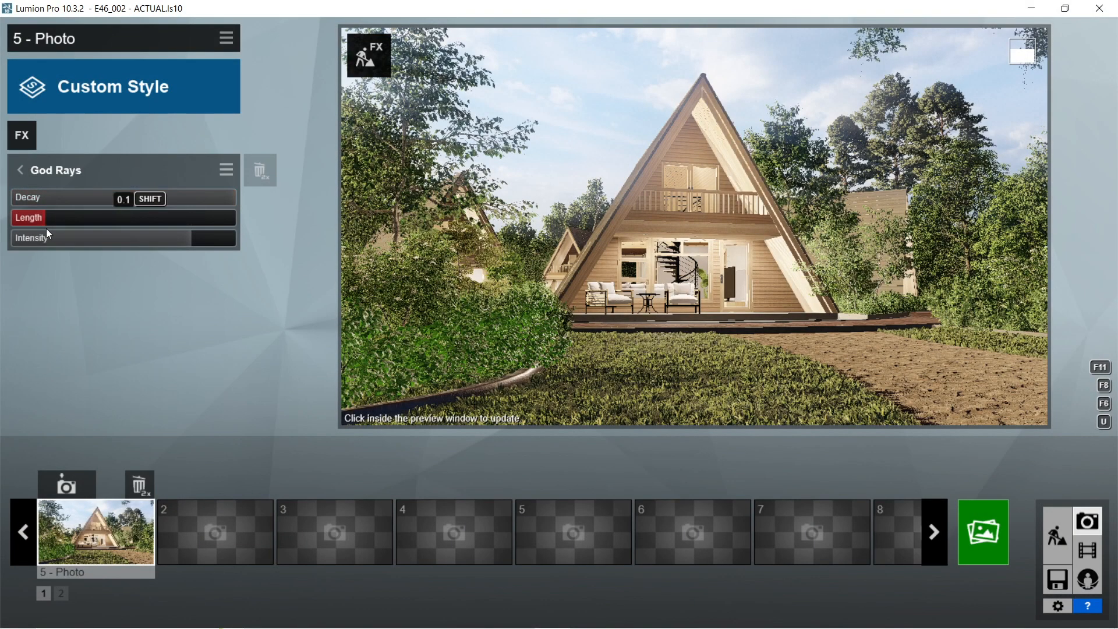
drag(21, 218, 228, 218)
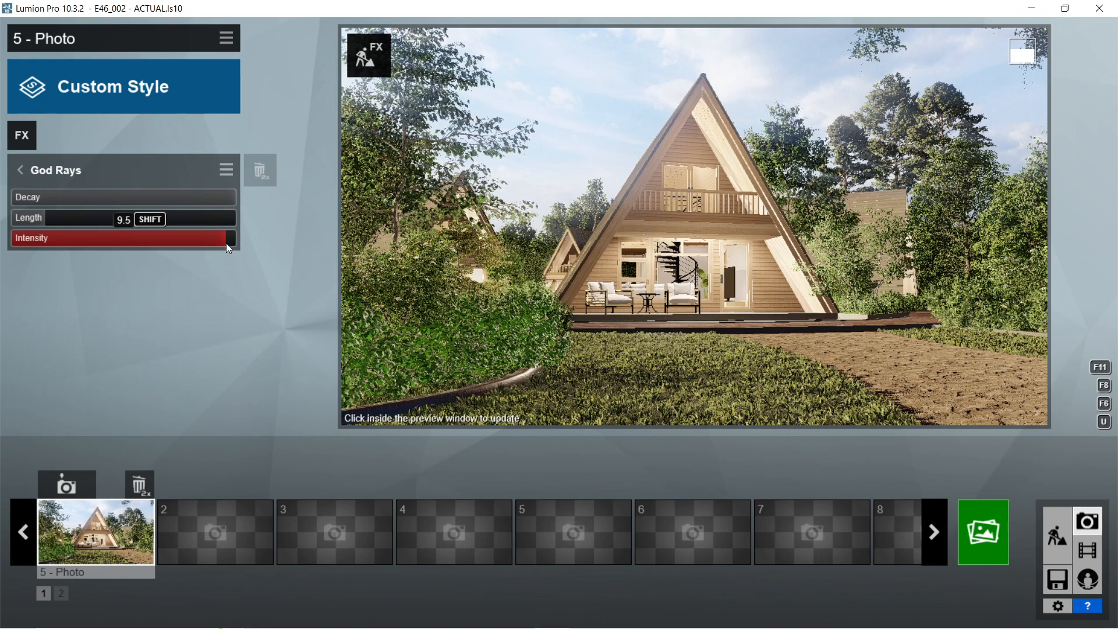
click(233, 142)
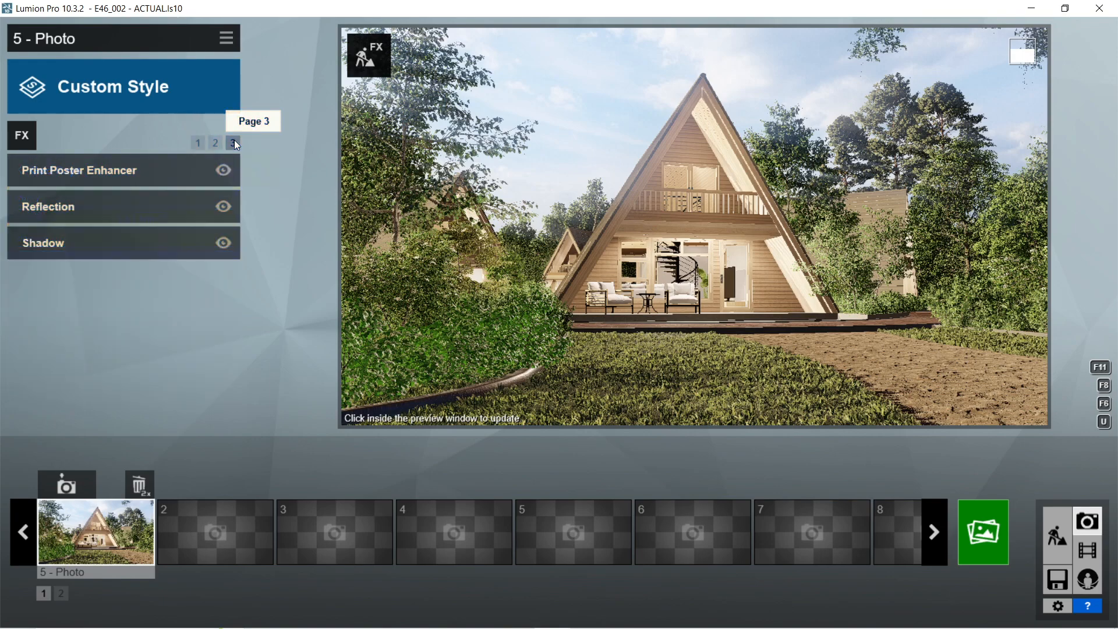
Step: Start rendering photo 5 at Print 3840x2160 resolution as a JPG
click(198, 143)
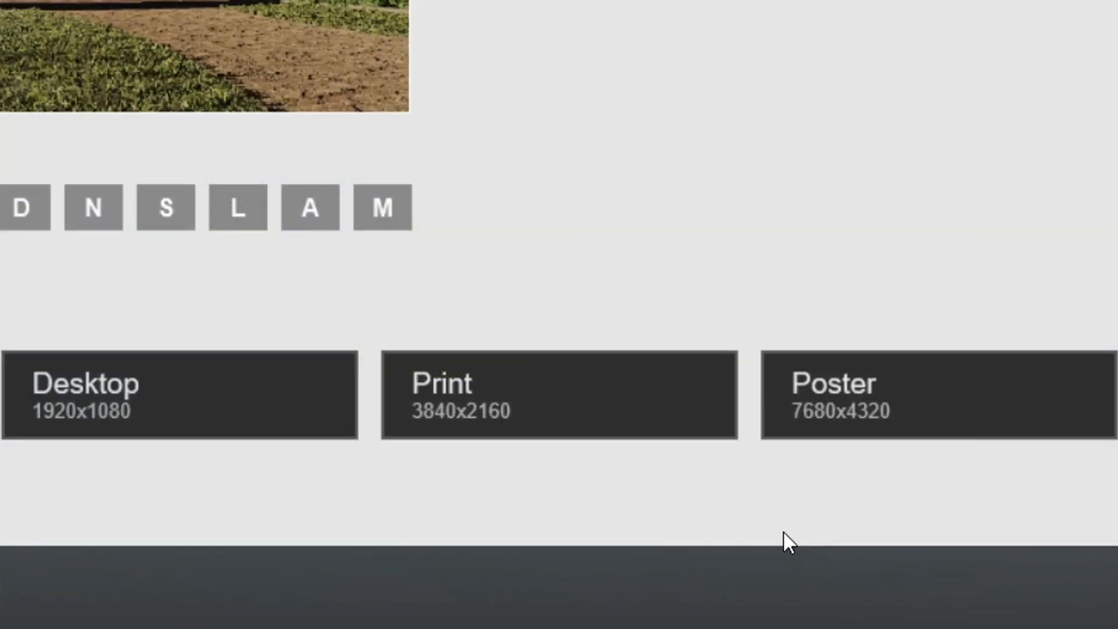
click(558, 395)
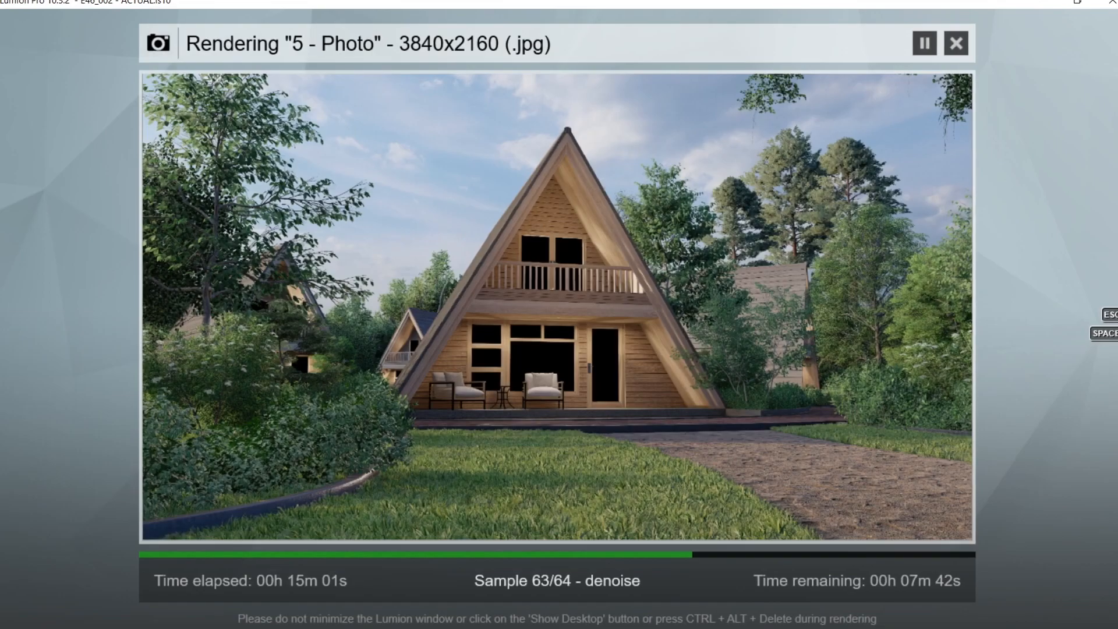